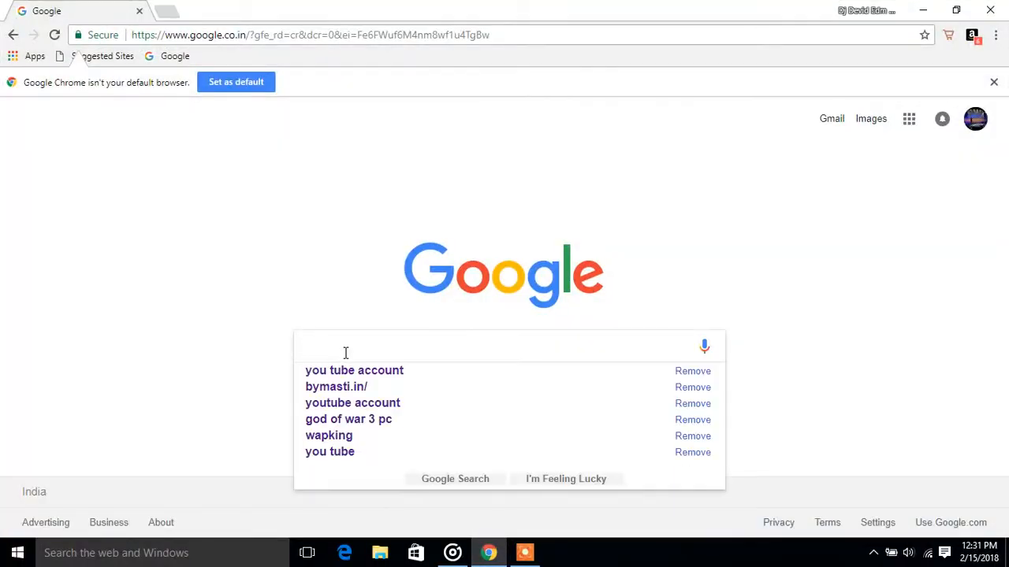
Search Google for bymasti.in and choose the ByMasti HD Movies result
type("b")
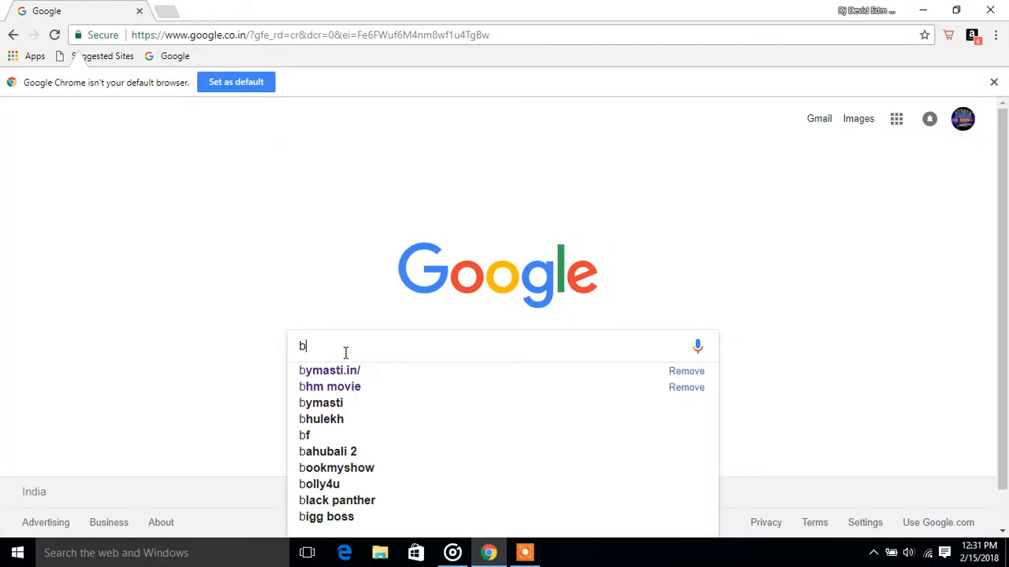
left_click(330, 370)
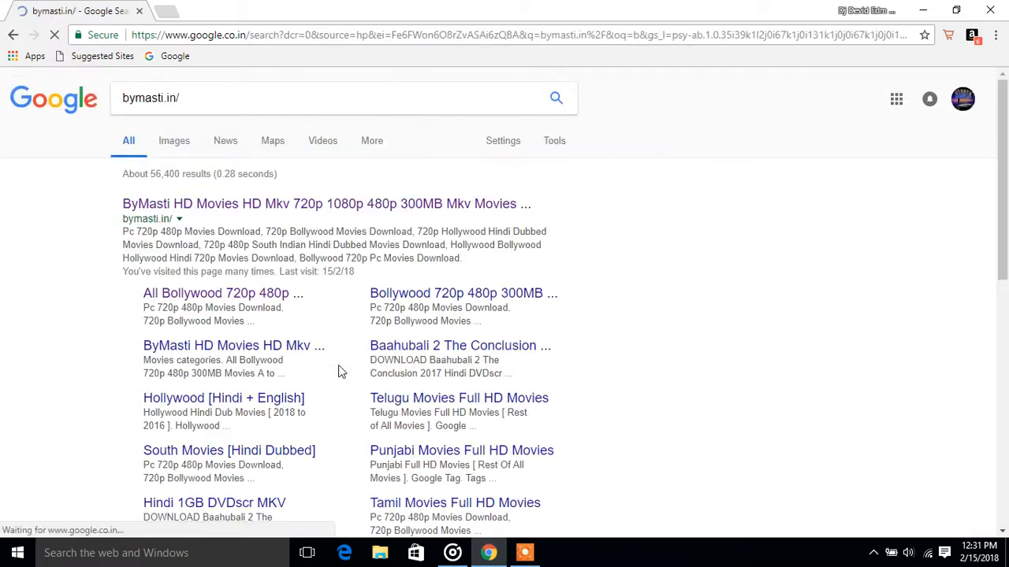
left_click(325, 204)
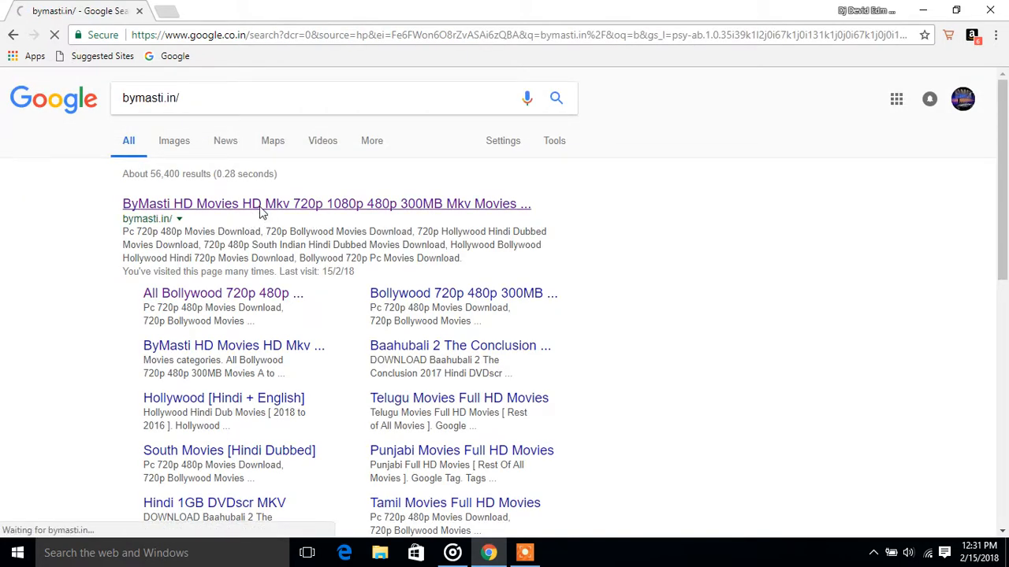
From the ByMasti home page, enter the 'All Bollywood 720p 480p 300MB Movies A to Z MKV' category
left_click(325, 204)
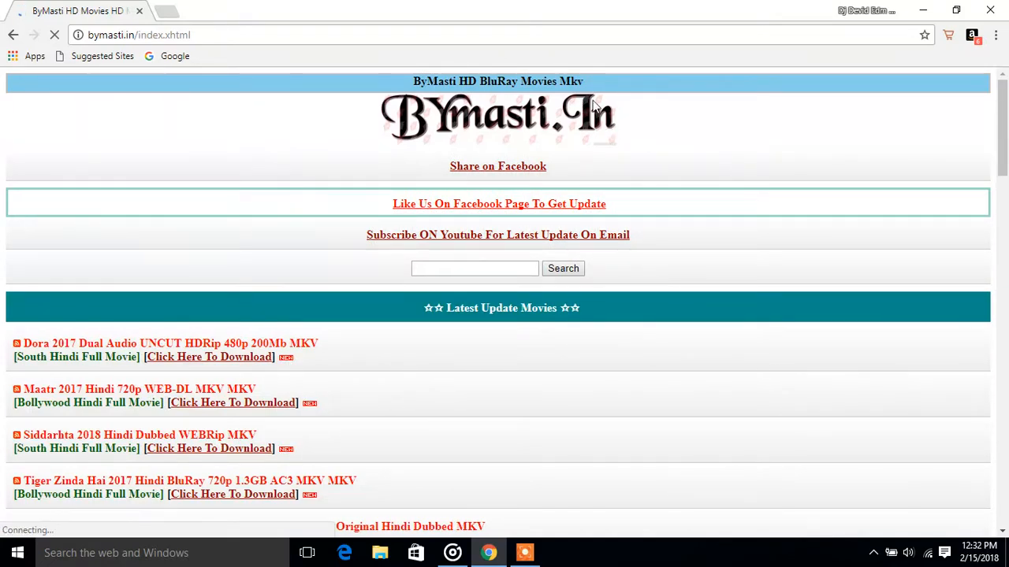
scroll("down", 3)
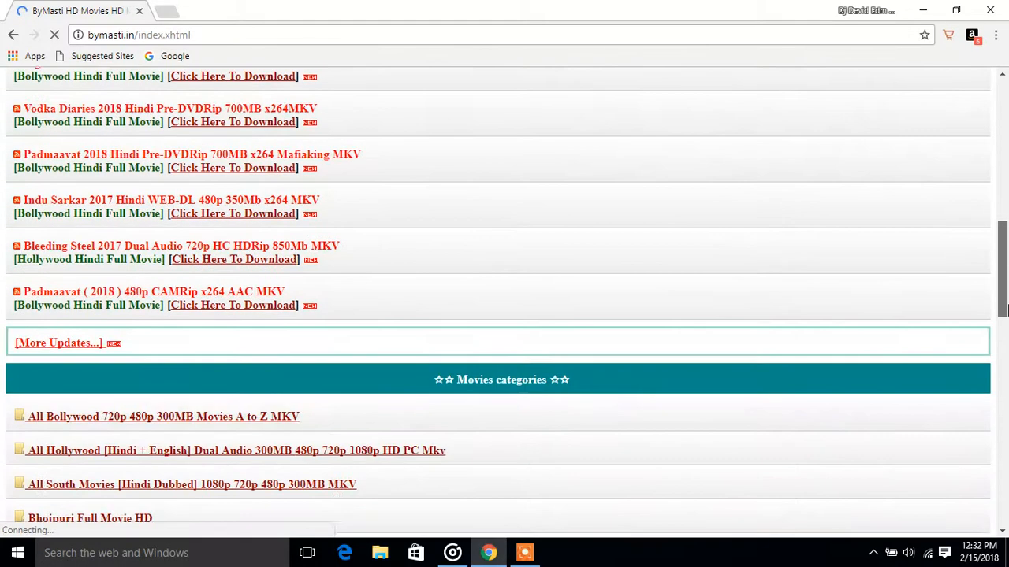
scroll("down", 3)
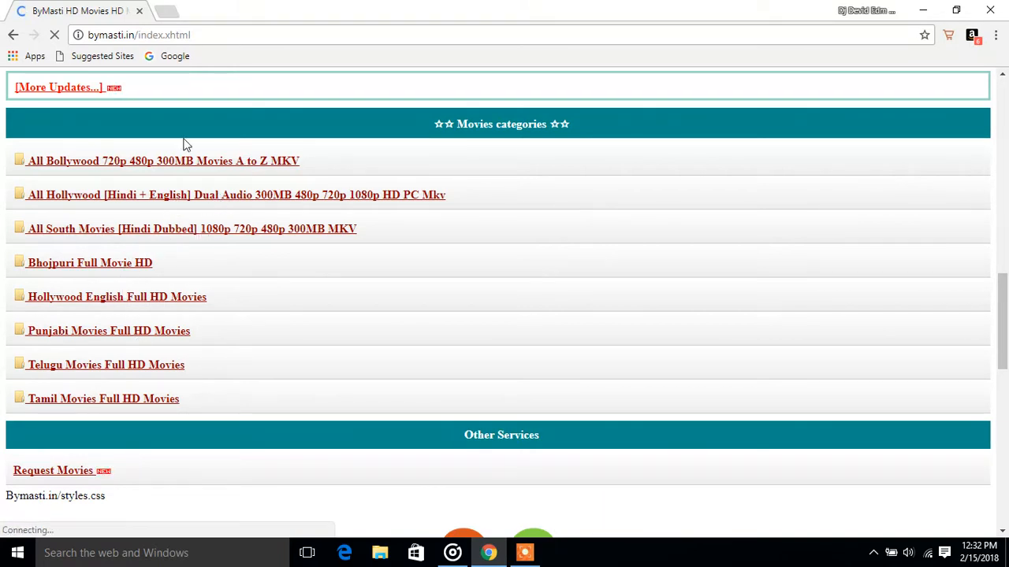
left_click(163, 161)
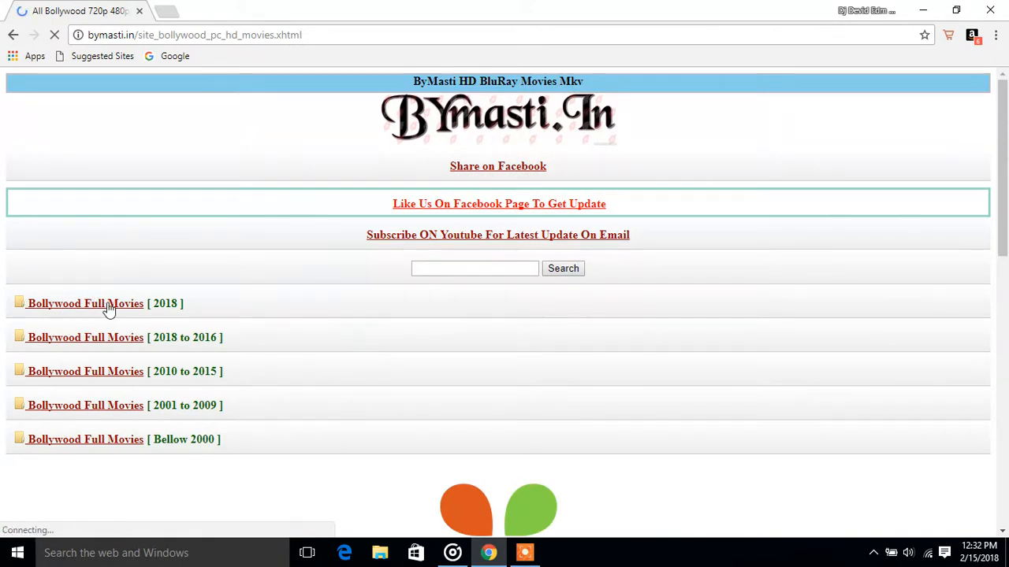
From the 2018 list, reach the Padman (2018) Hindi 2CD DVDSCR download page via its DOWNLOAD banner
left_click(85, 302)
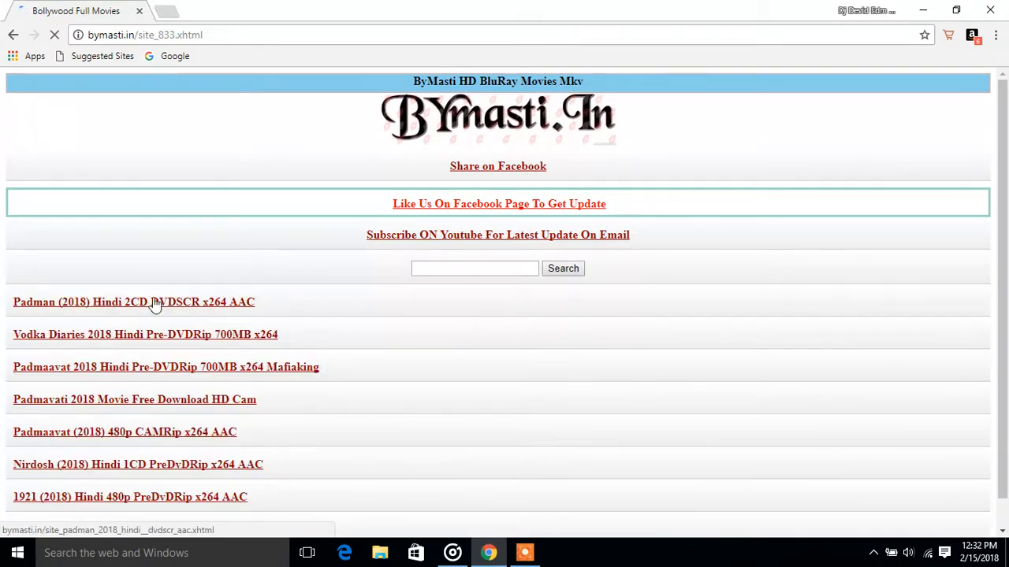
left_click(132, 303)
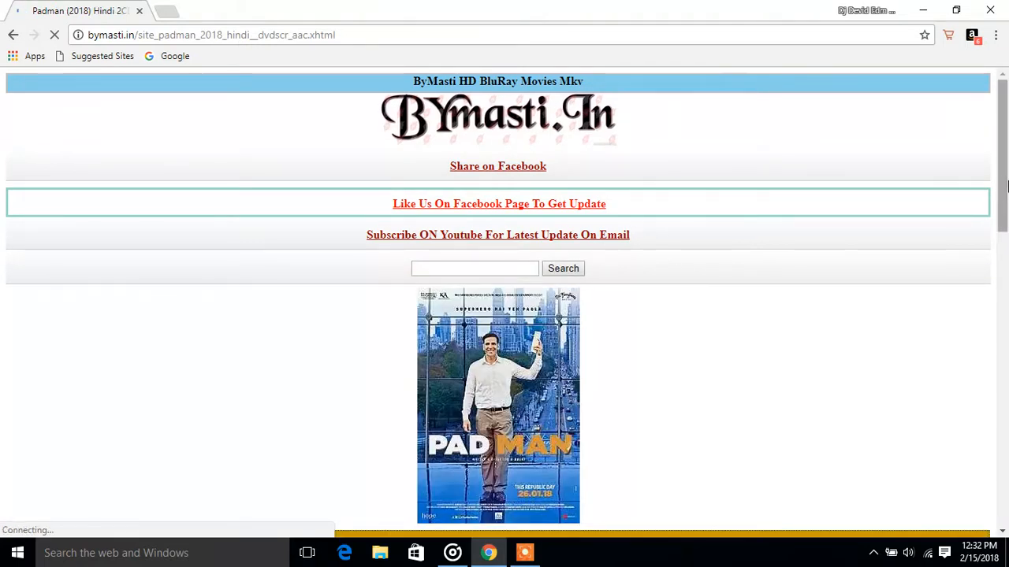
scroll("down", 3)
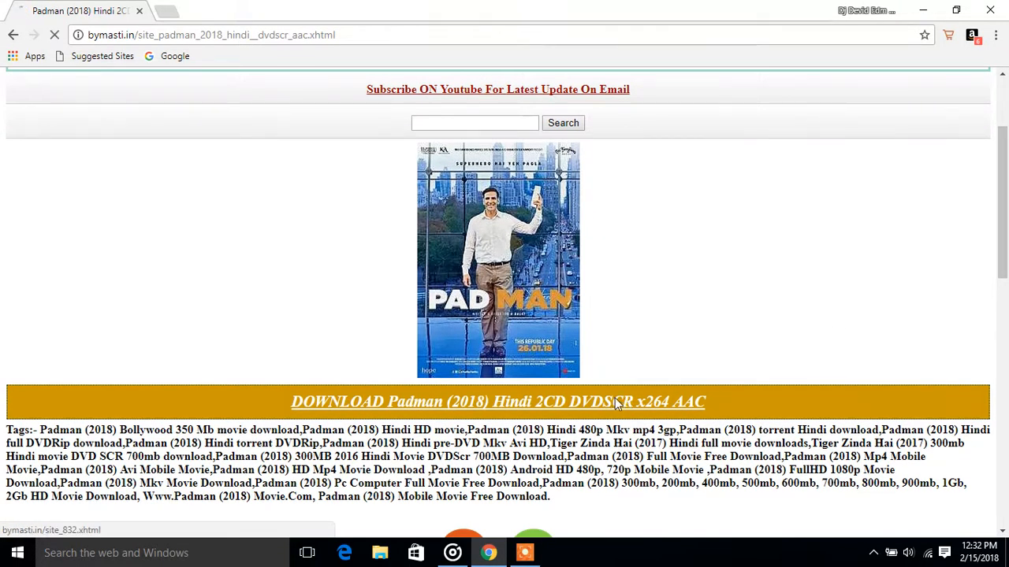
left_click(498, 402)
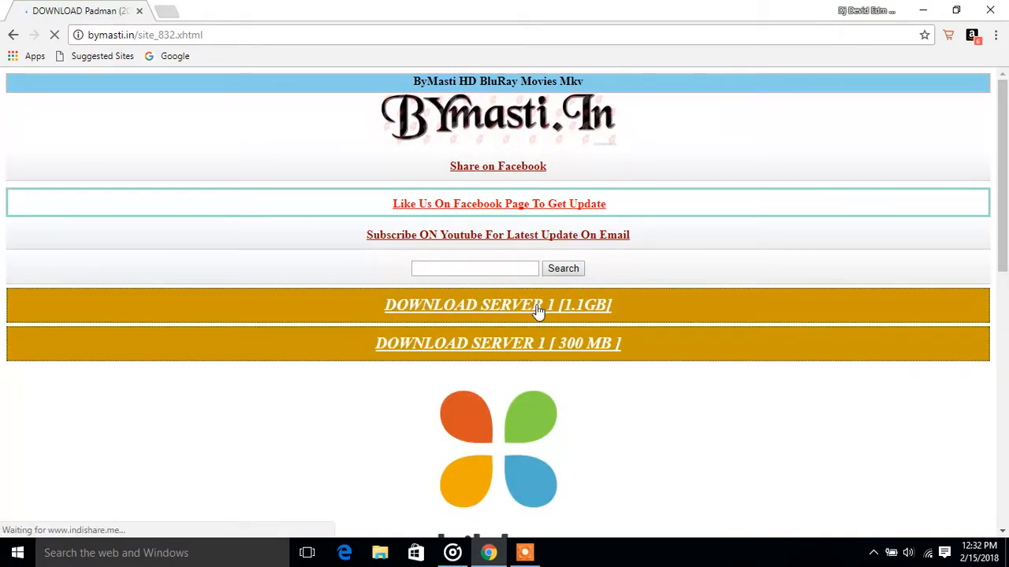
Choose Download Server 1 [1.1GB], dismiss the ad window and request Download Here (1.3 GB) on indishare
left_click(498, 306)
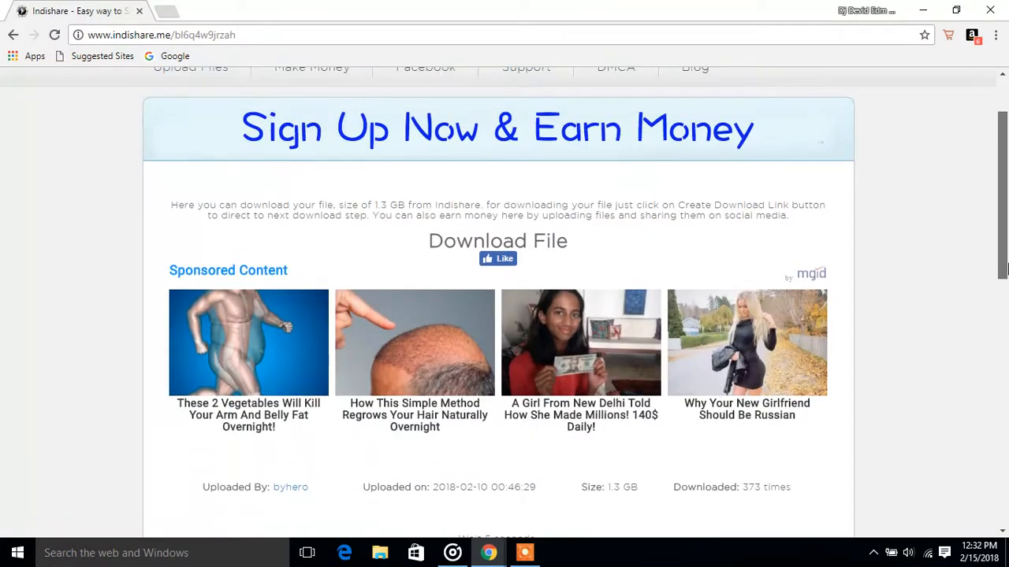
scroll("down", 3)
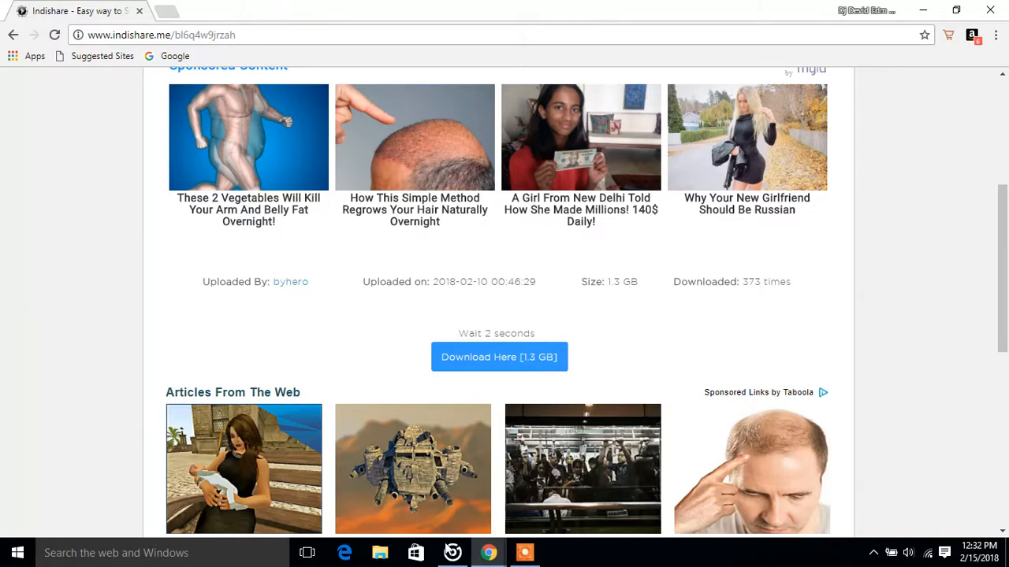
mouse_move(489, 552)
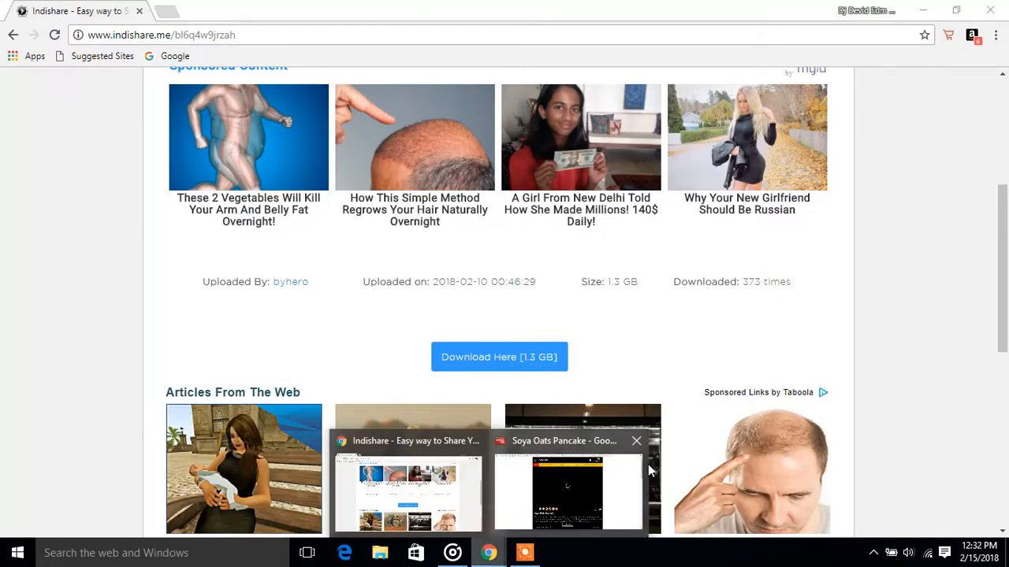
left_click(637, 442)
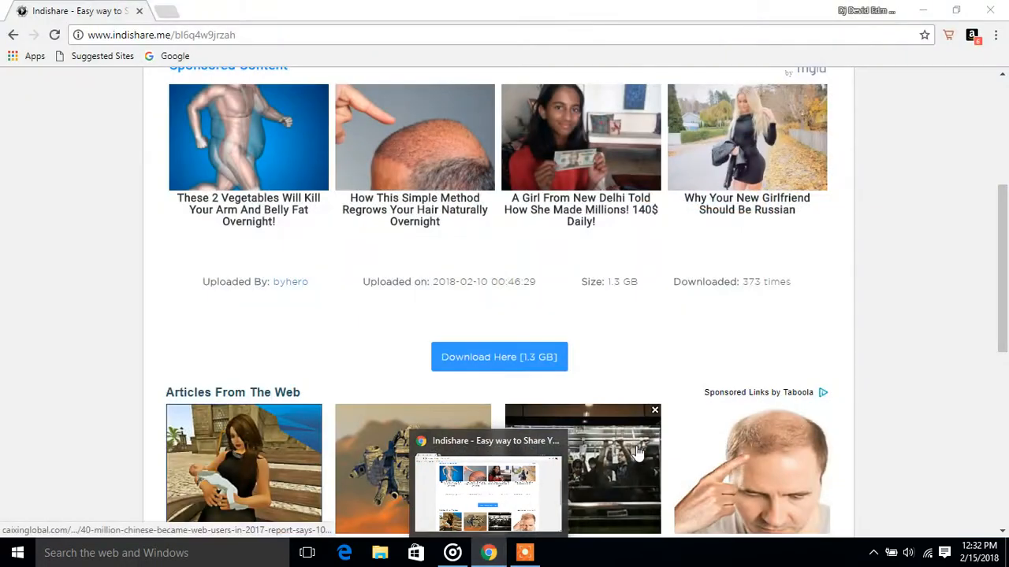
left_click(498, 356)
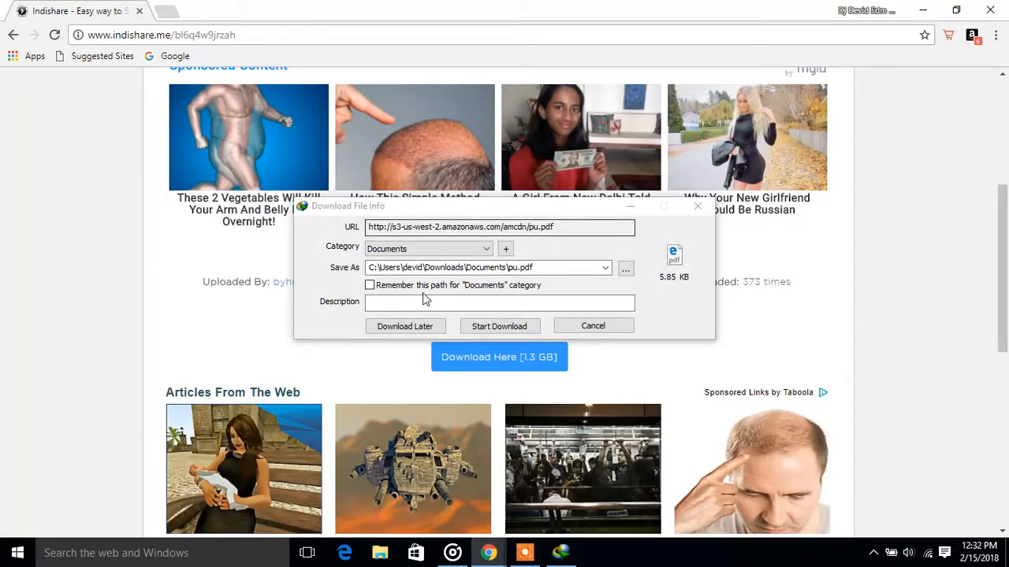
Cancel IDM's stray PDF download, answer No to the integration warning, and have indishare generate the direct link
left_click(498, 325)
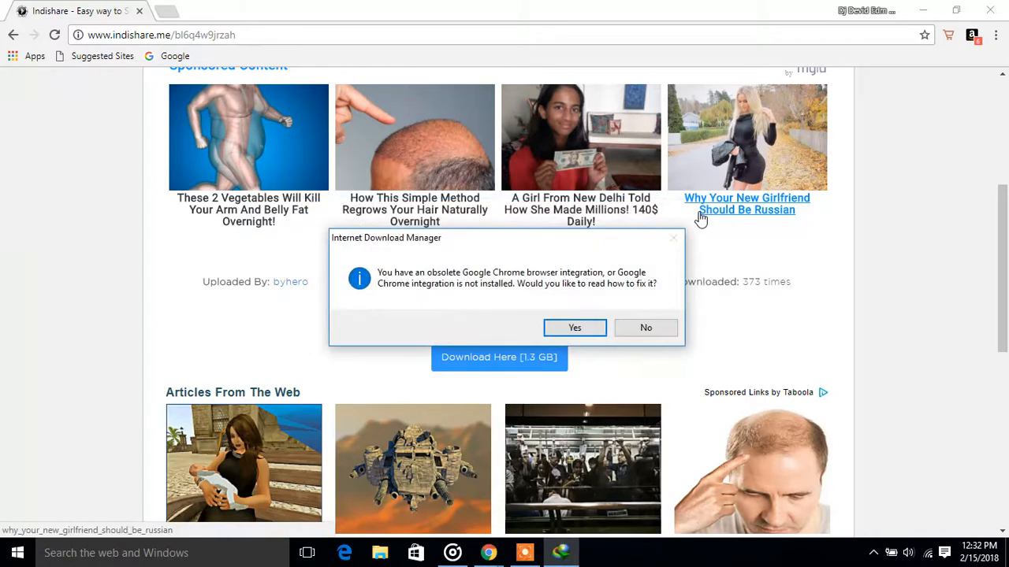
left_click(647, 326)
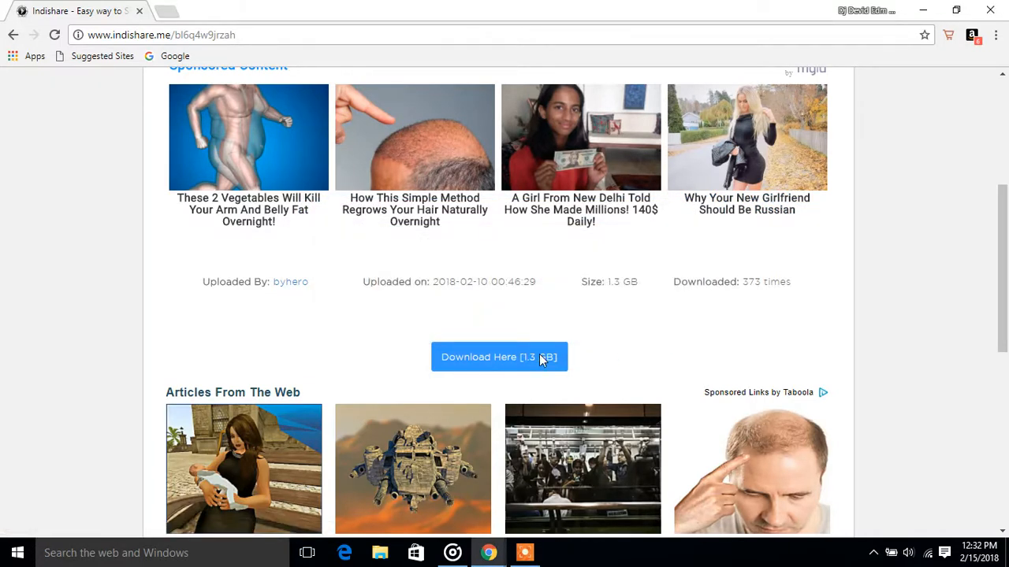
left_click(498, 356)
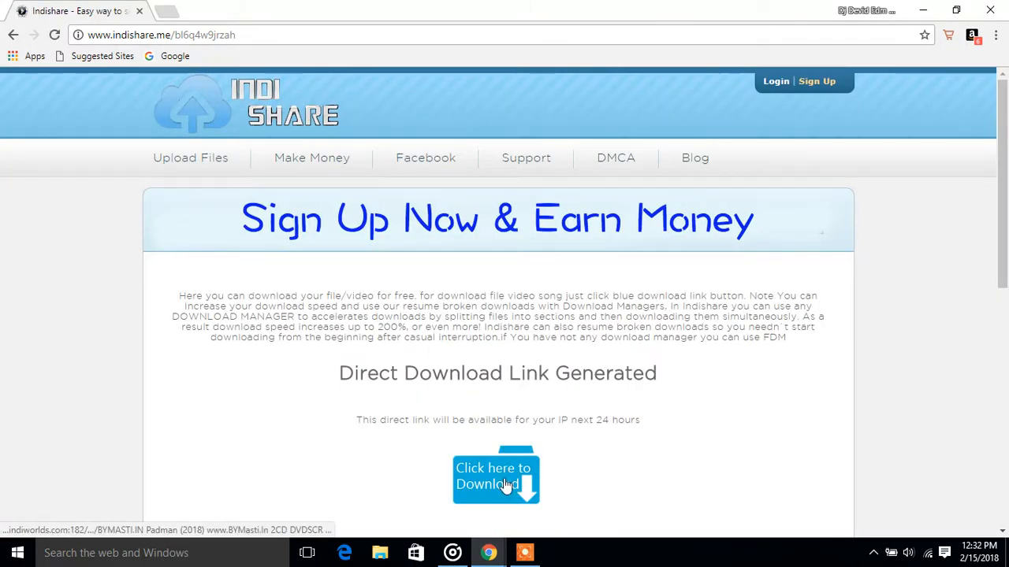
Follow indishare's 'Click here to Download' link and start the 1.32 GB Padman file in IDM
left_click(495, 476)
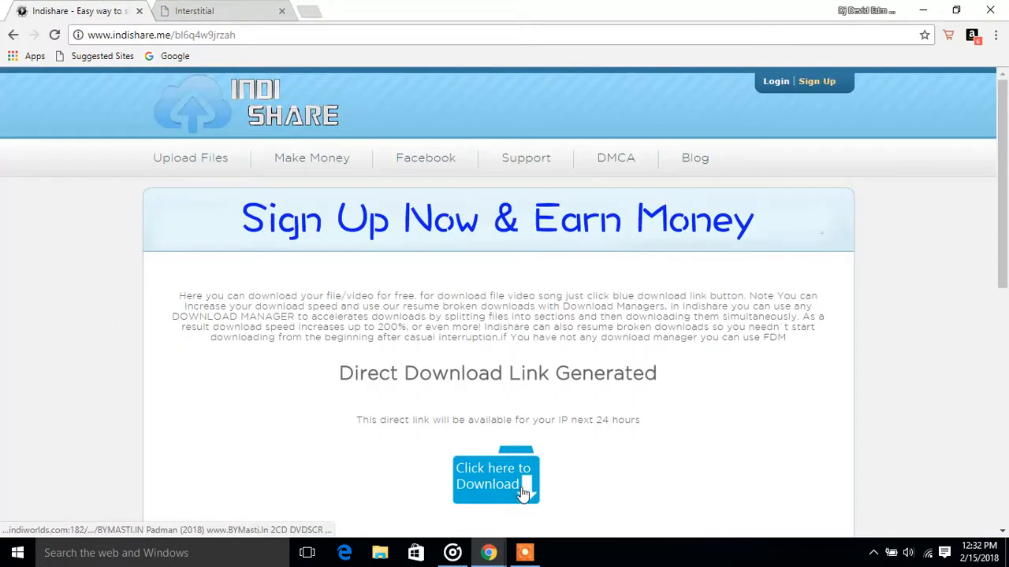
left_click(495, 476)
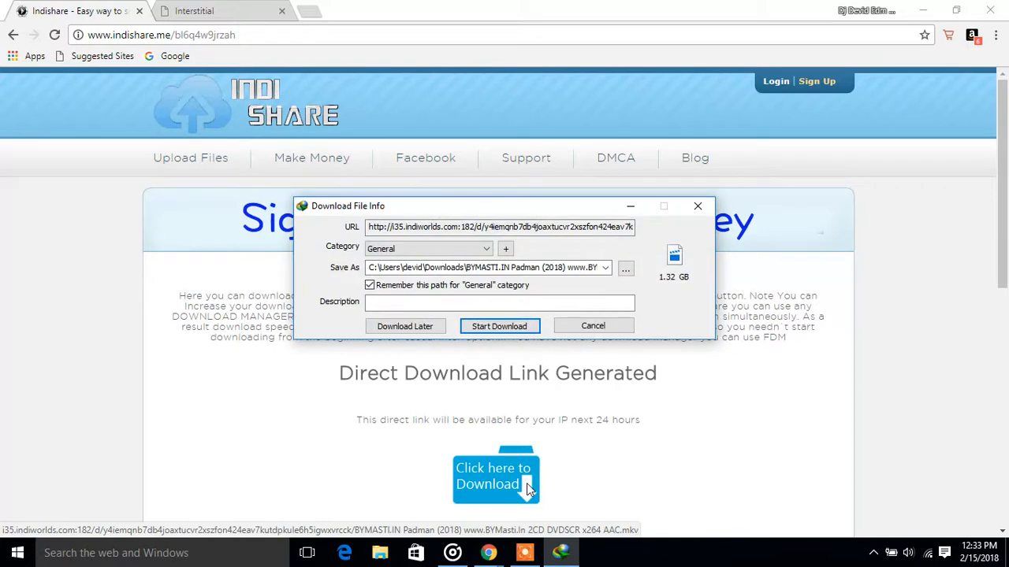
mouse_move(674, 294)
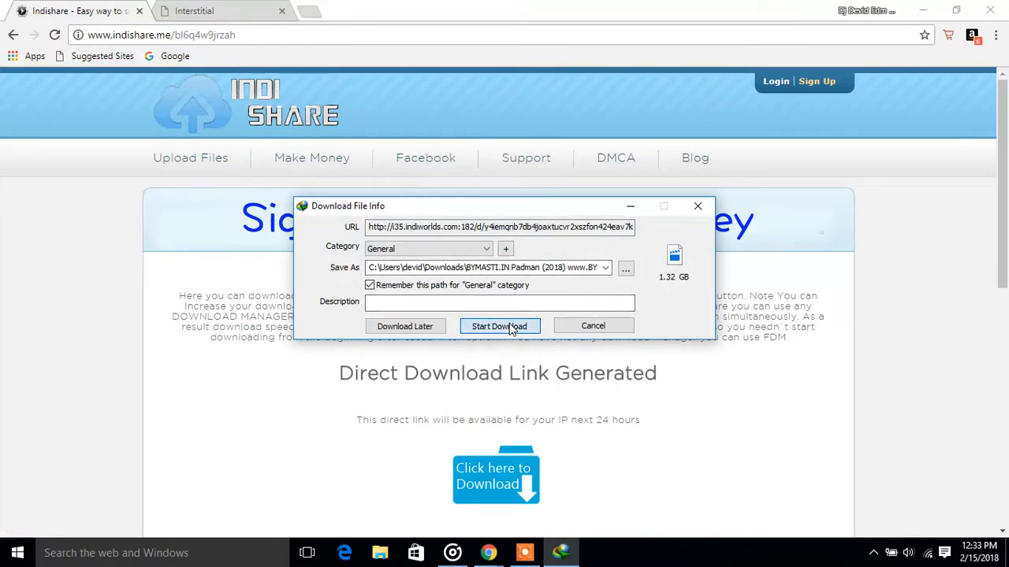
left_click(498, 325)
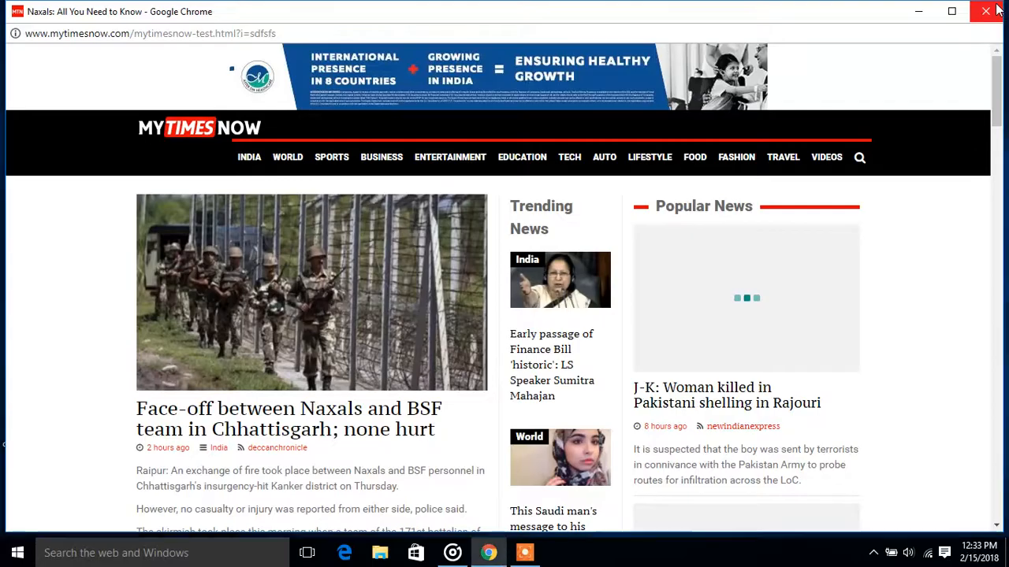
Close the MyTimesNow Chrome window and show the Icecream Screen Recorder controls
left_click(986, 11)
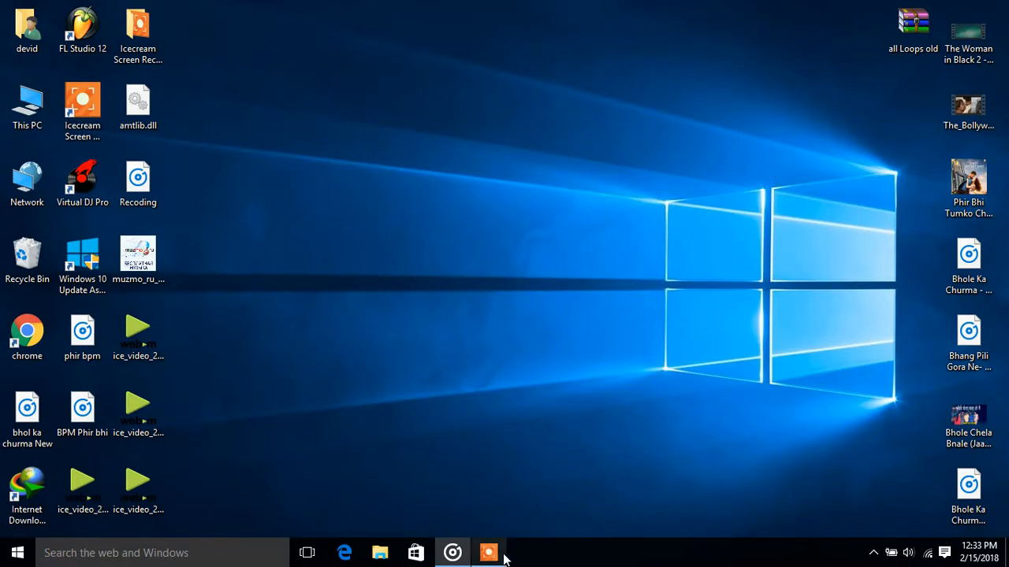
left_click(489, 551)
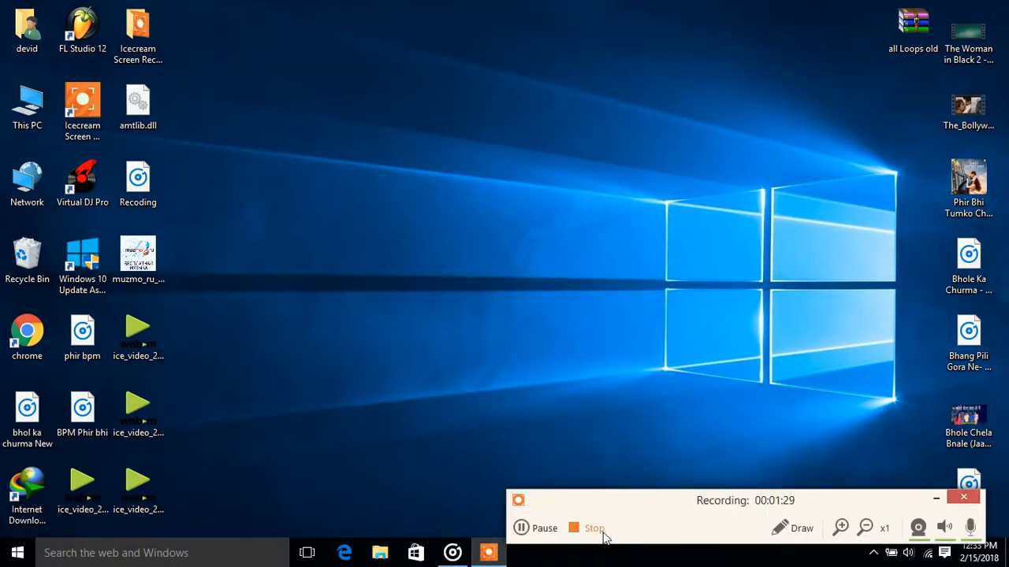